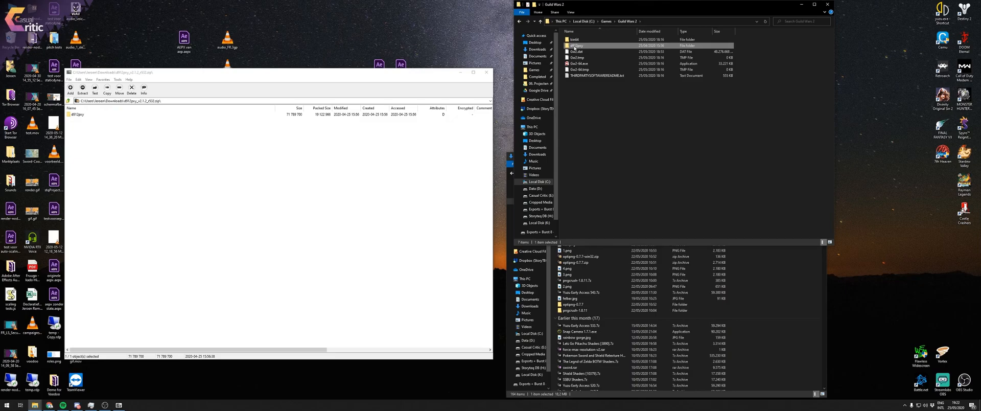
# Launch install.exe from the d912pxy folder inside the Guild Wars 2 directory.
pyautogui.doubleClick(575, 46)
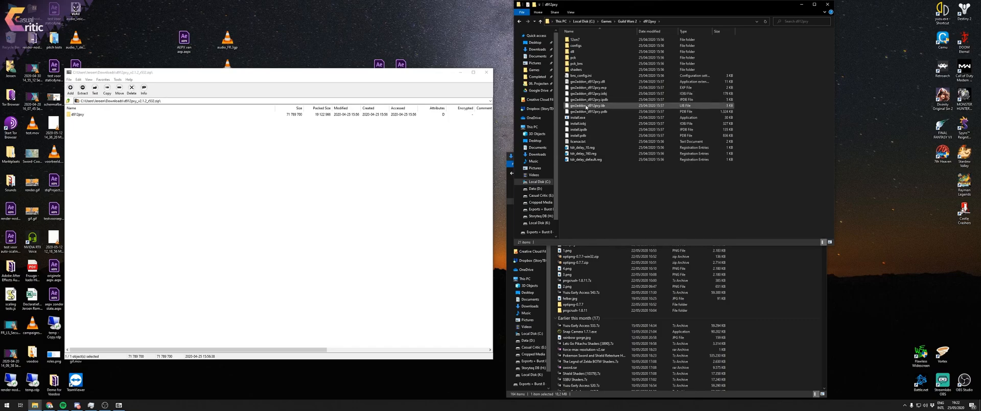
pyautogui.doubleClick(576, 118)
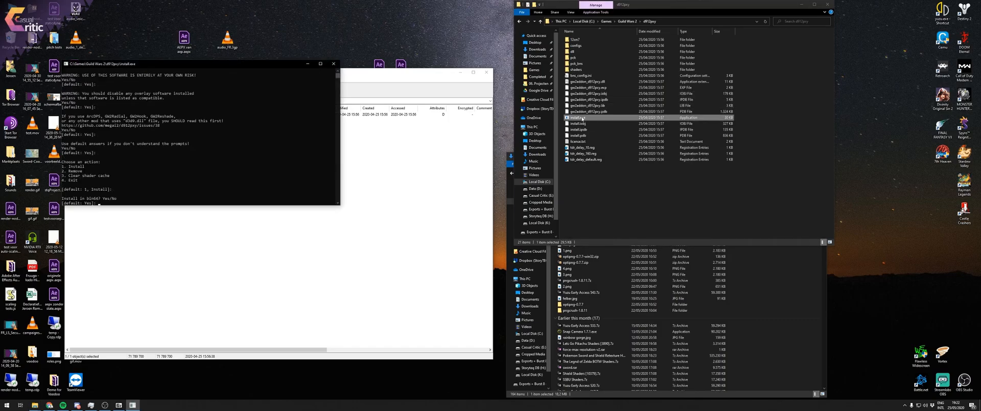
# Accept the installer's default choice to install d912pxy for Guild Wars 2.
pyautogui.press('enter')
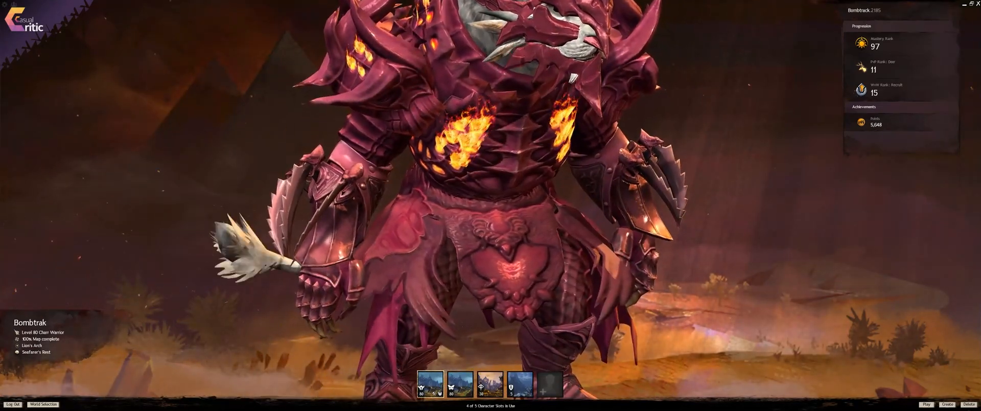
pyautogui.moveTo(430, 382)
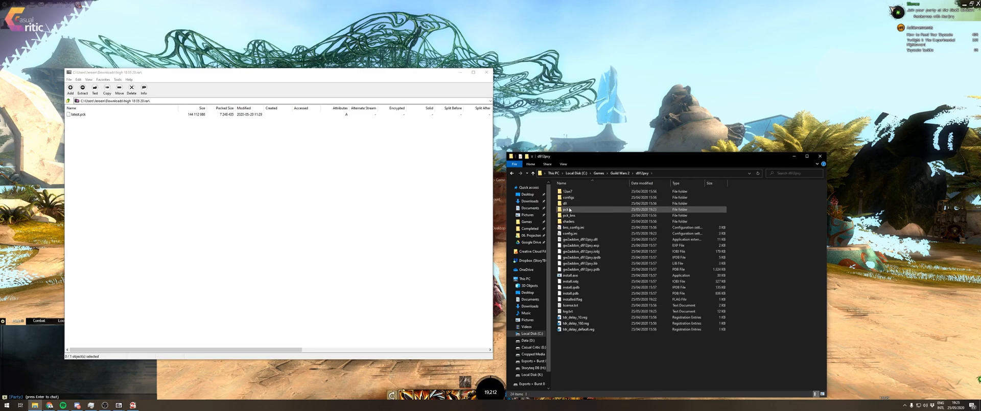
# Go into the pck folder inside d912pxy, listing its existing pck files.
pyautogui.doubleClick(568, 208)
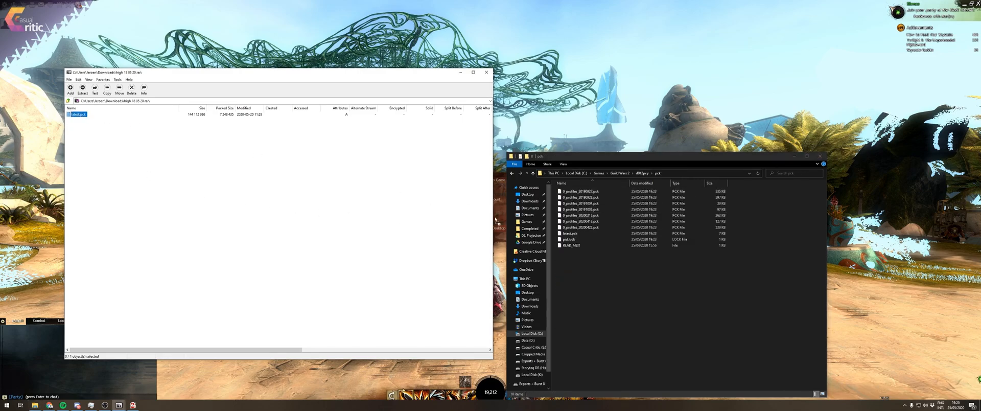